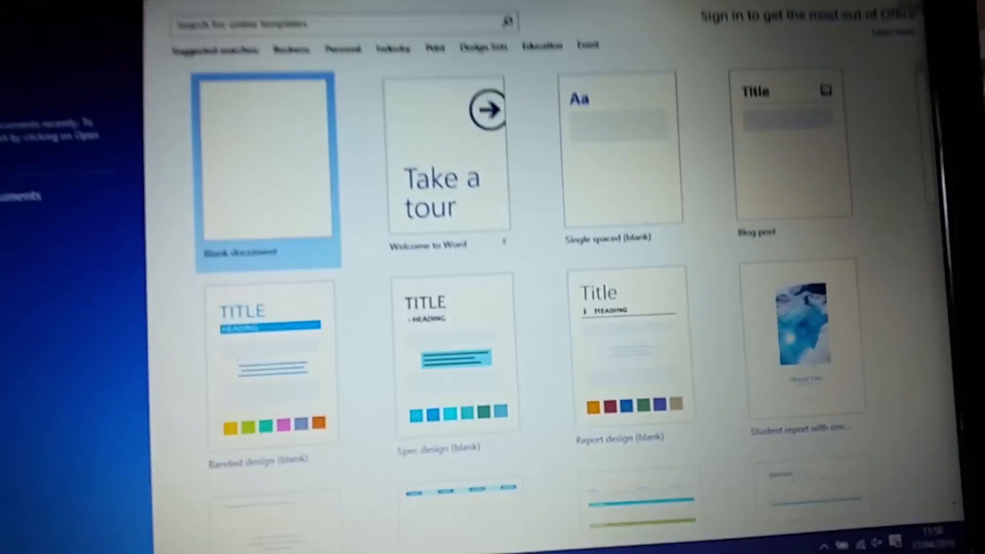
Open the Start menu and scroll All apps from Alarms & Clock down to Google Chrome and the H apps
click(173, 448)
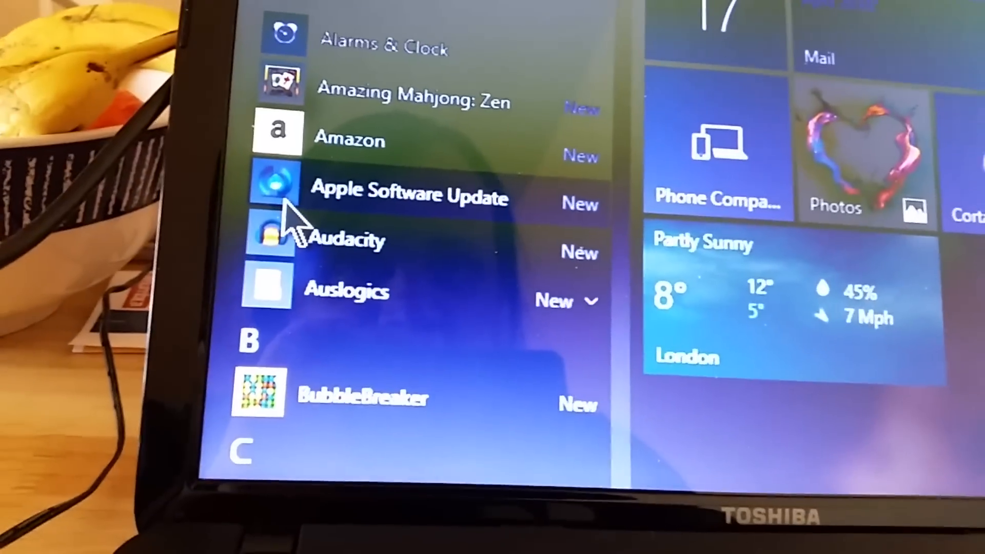
scroll(down, 3)
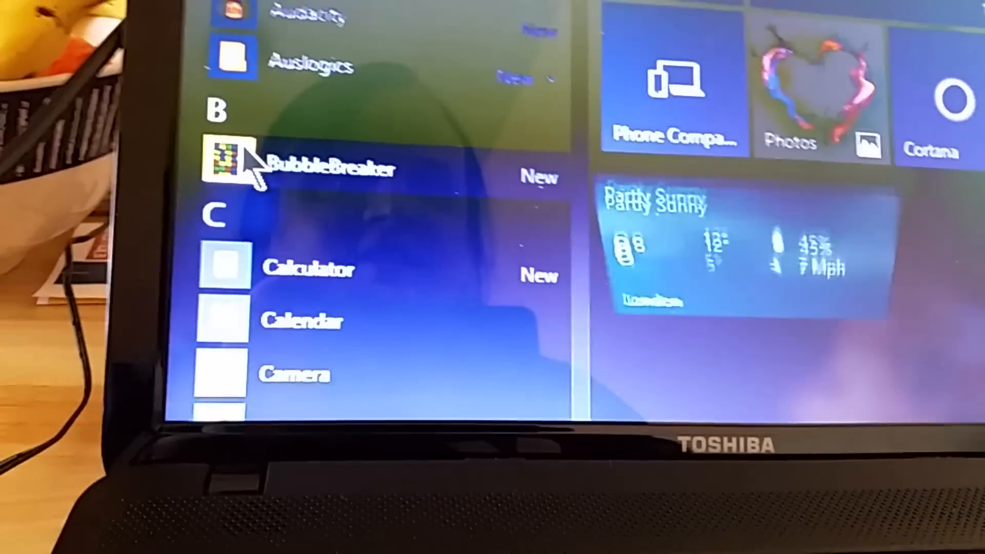
mouse_move(490, 282)
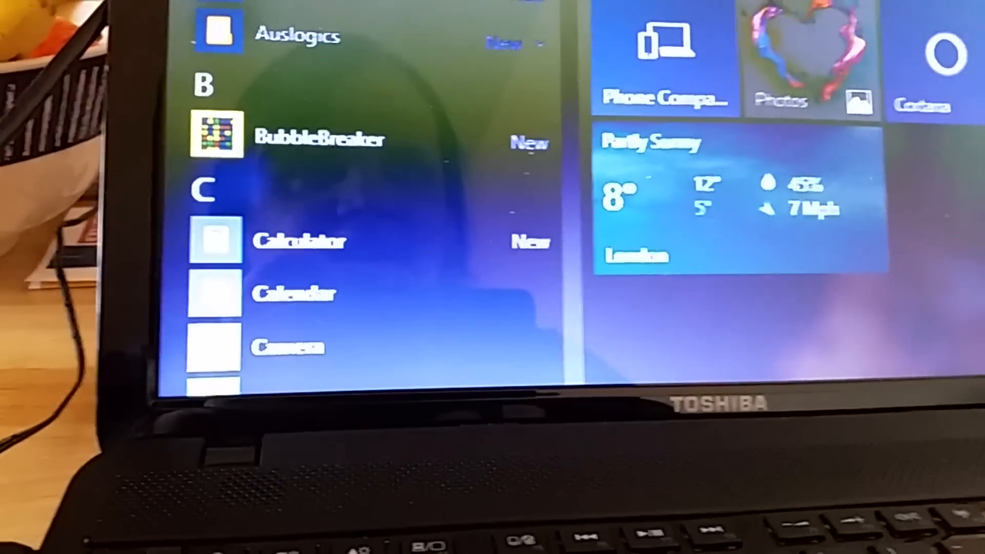
scroll(down, 3)
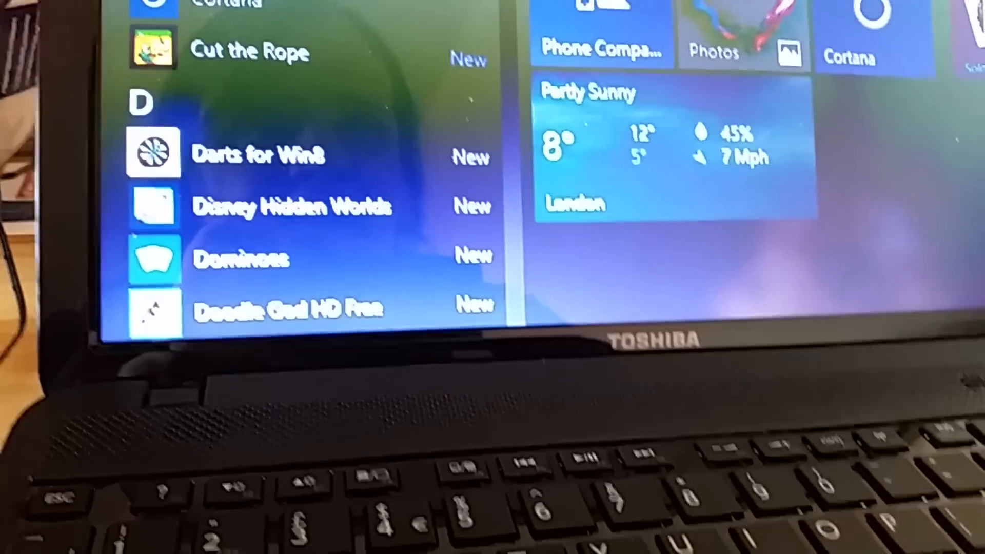
scroll(down, 3)
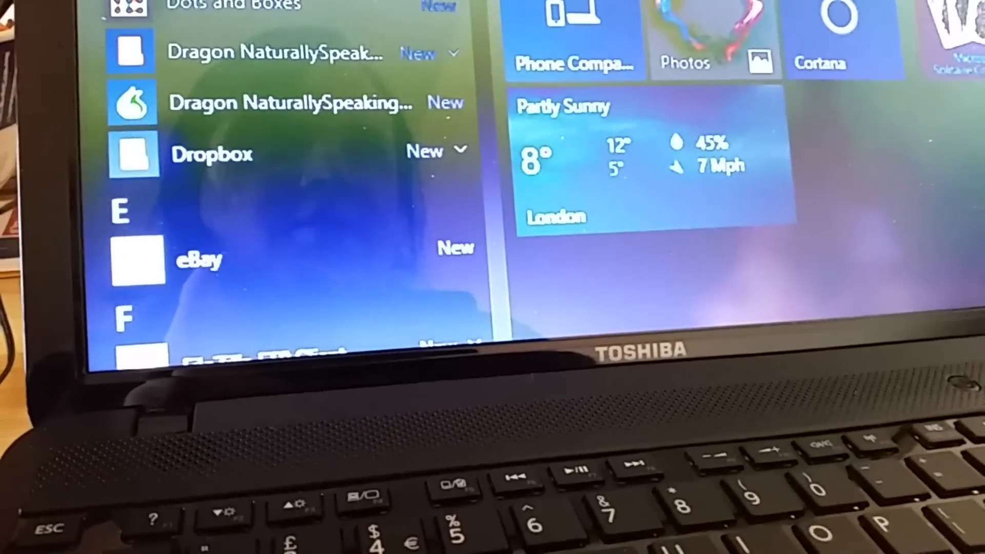
scroll(down, 3)
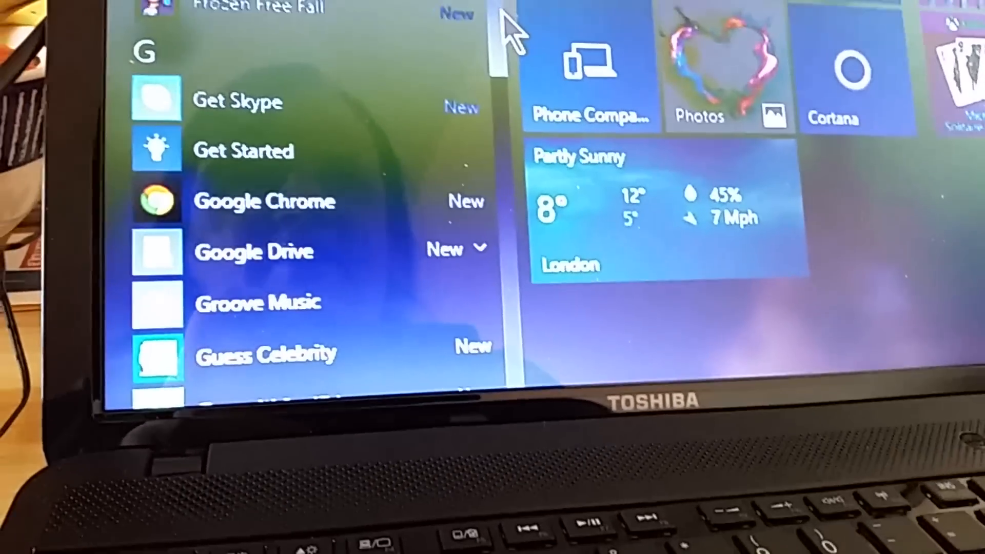
scroll(down, 3)
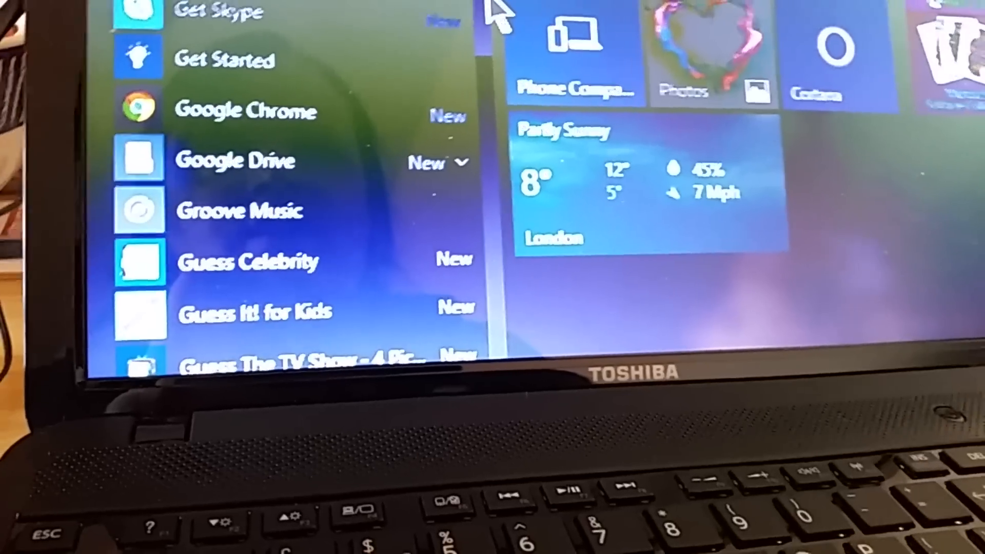
scroll(down, 3)
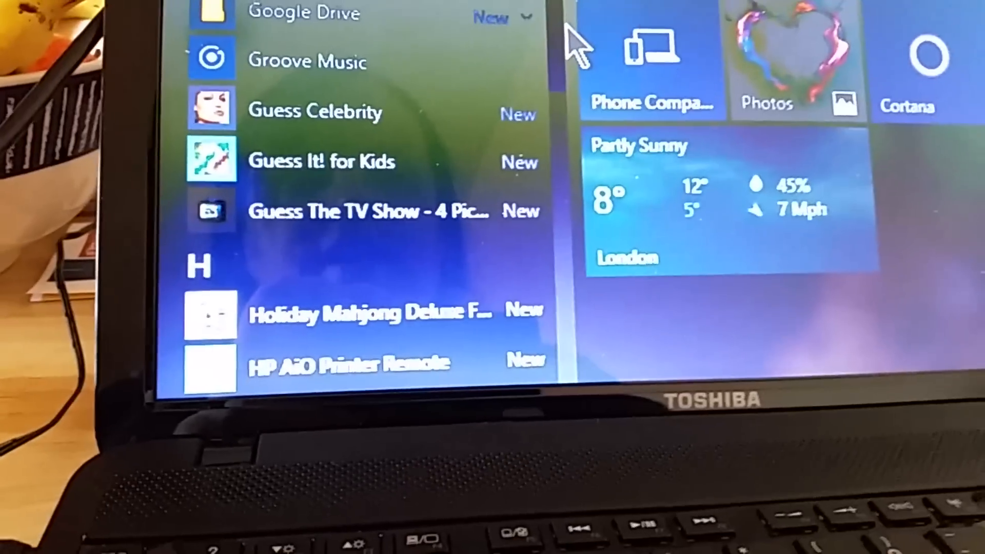
scroll(down, 3)
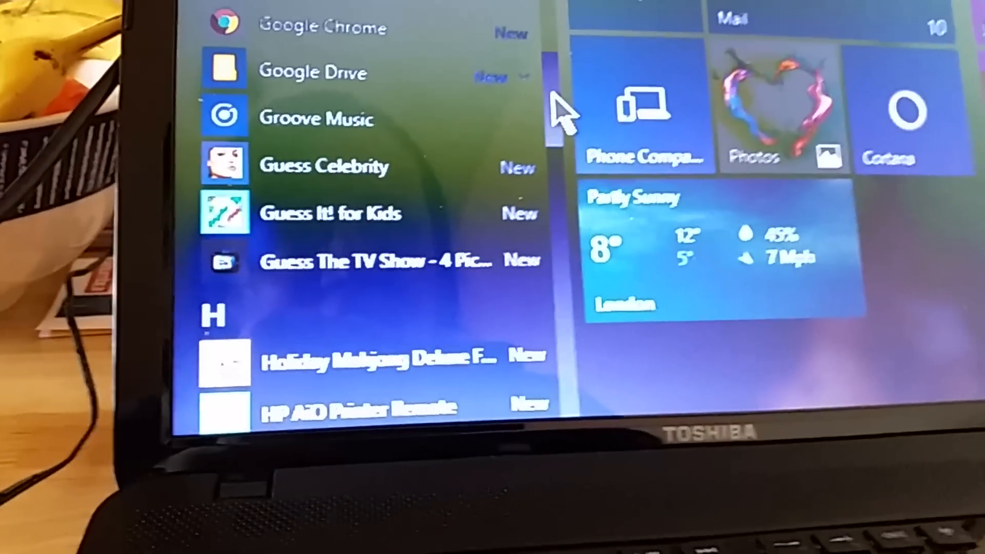
Scroll the app list from ImgBurn past Netflix and Photos to Settings, Skype and Software Updates
scroll(down, 3)
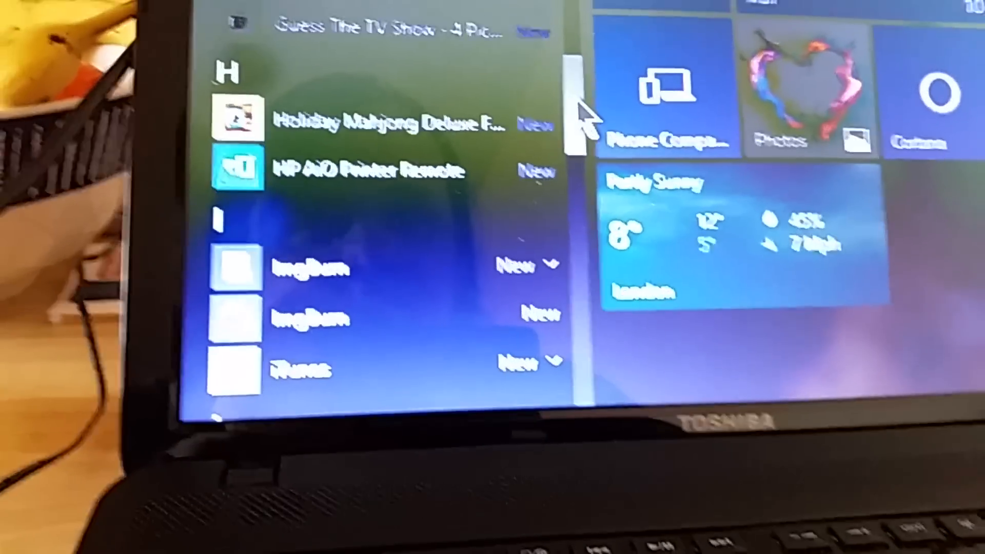
scroll(down, 3)
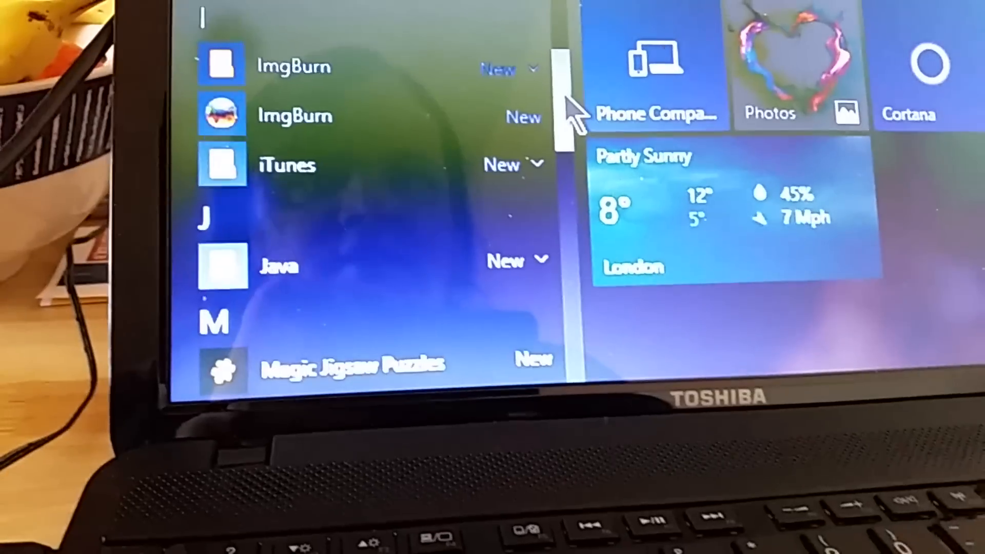
scroll(down, 3)
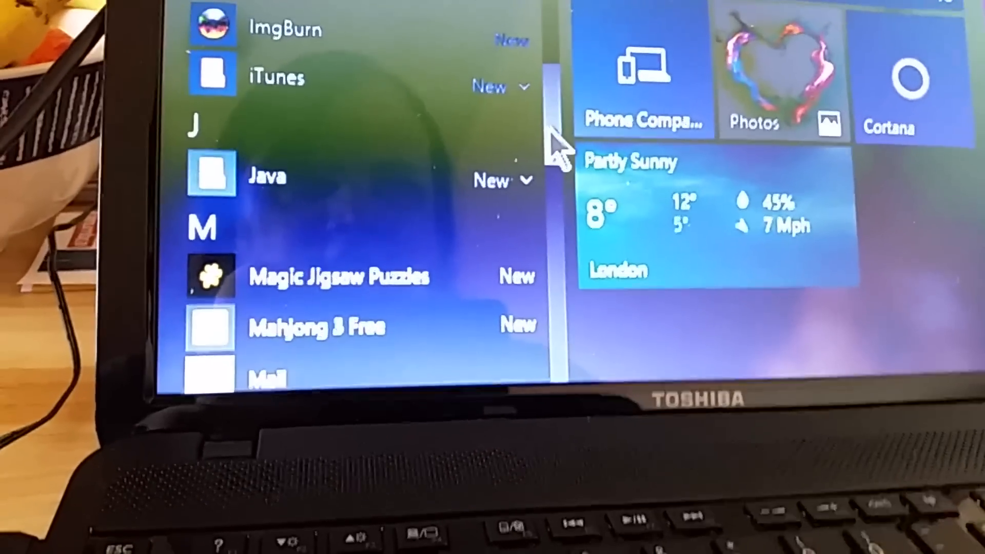
scroll(down, 3)
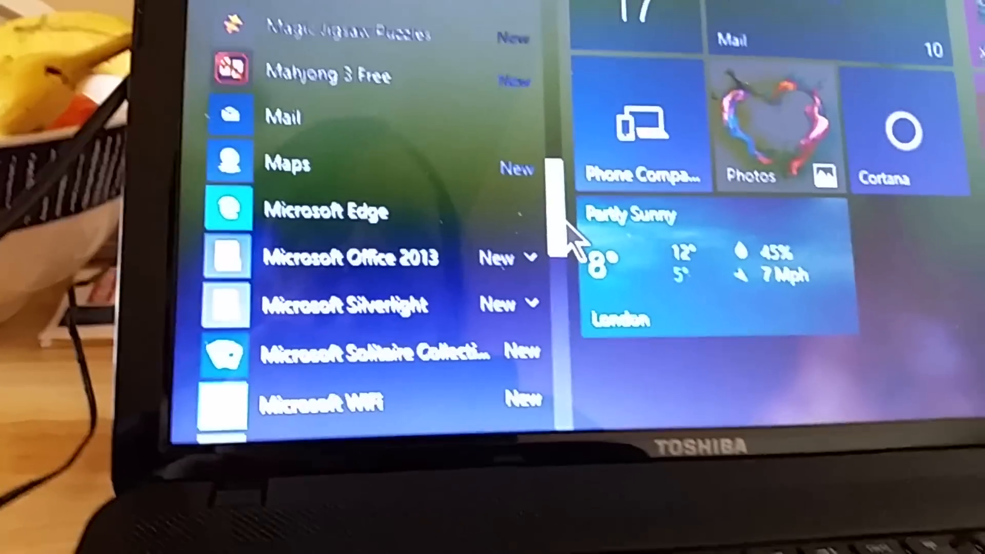
scroll(down, 3)
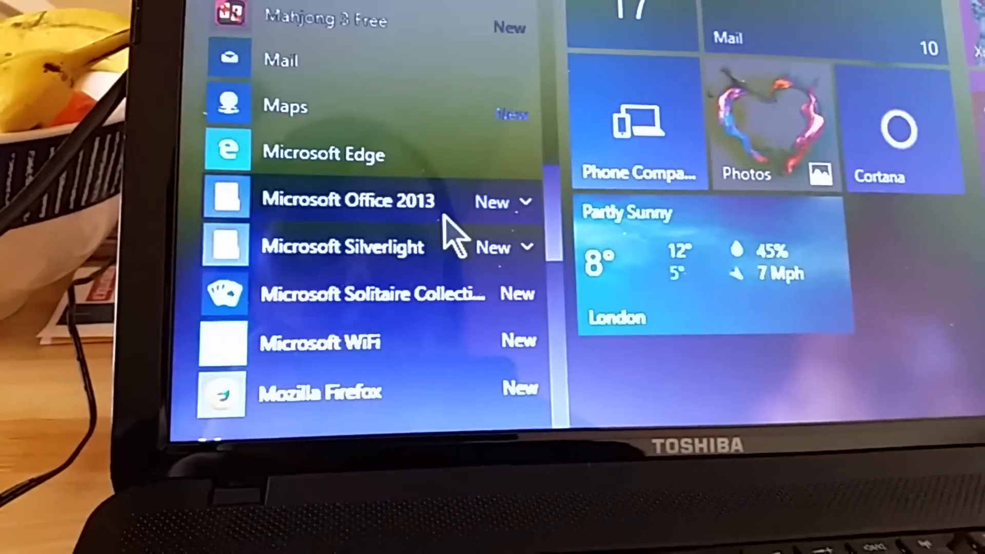
scroll(down, 3)
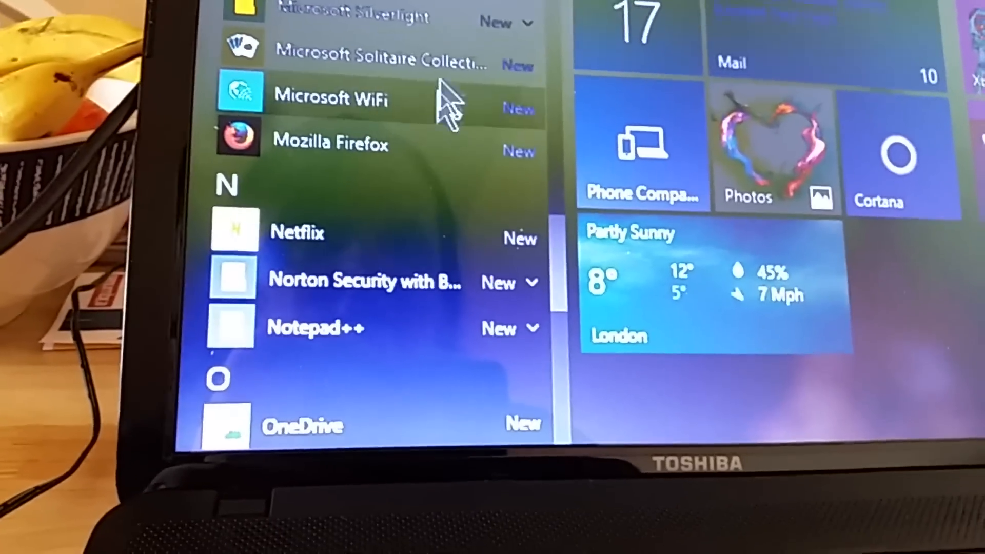
right_click(330, 143)
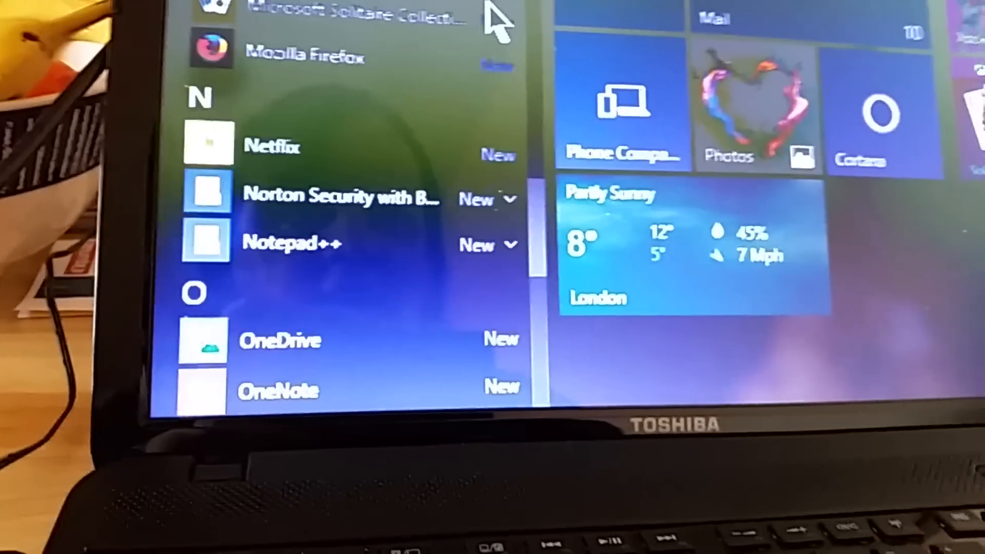
scroll(down, 3)
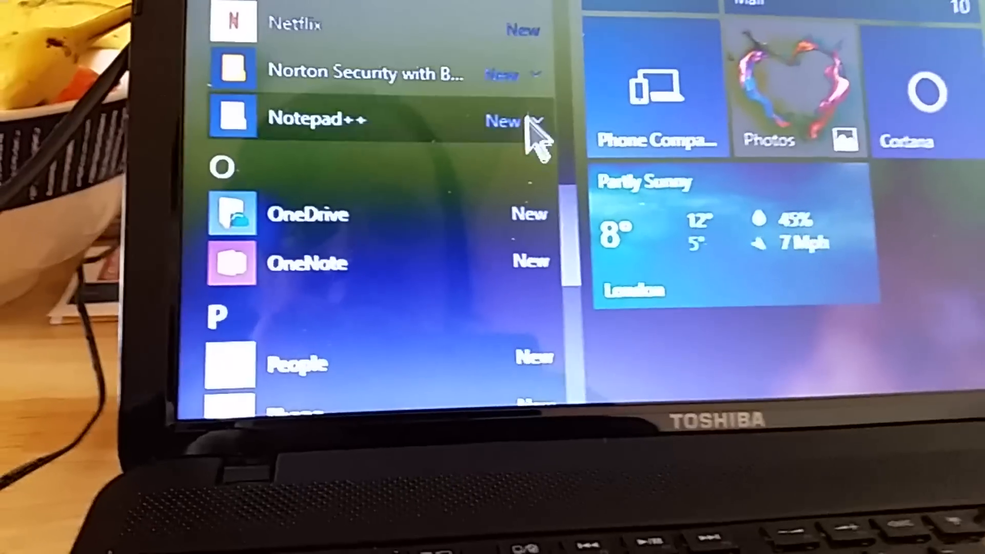
scroll(down, 3)
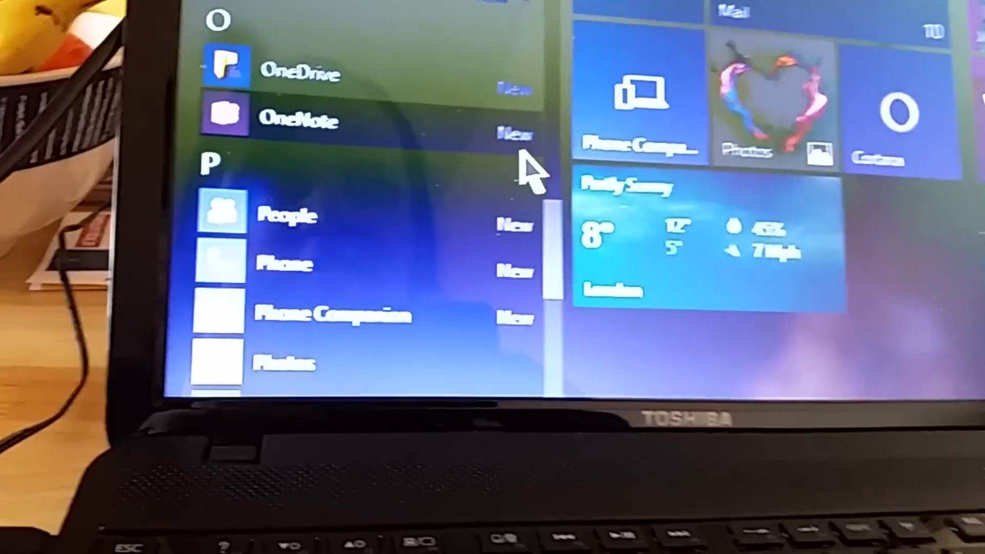
scroll(down, 3)
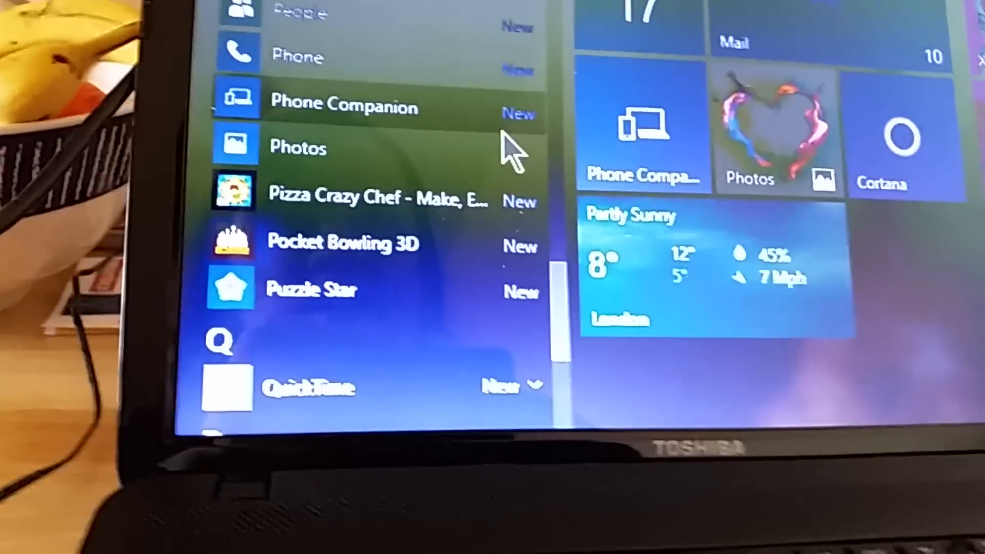
scroll(down, 3)
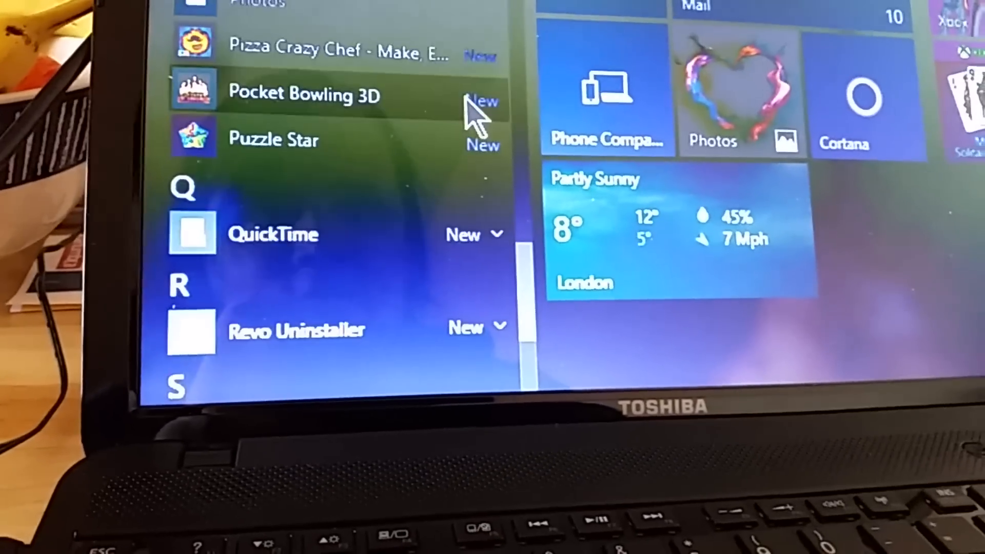
scroll(down, 3)
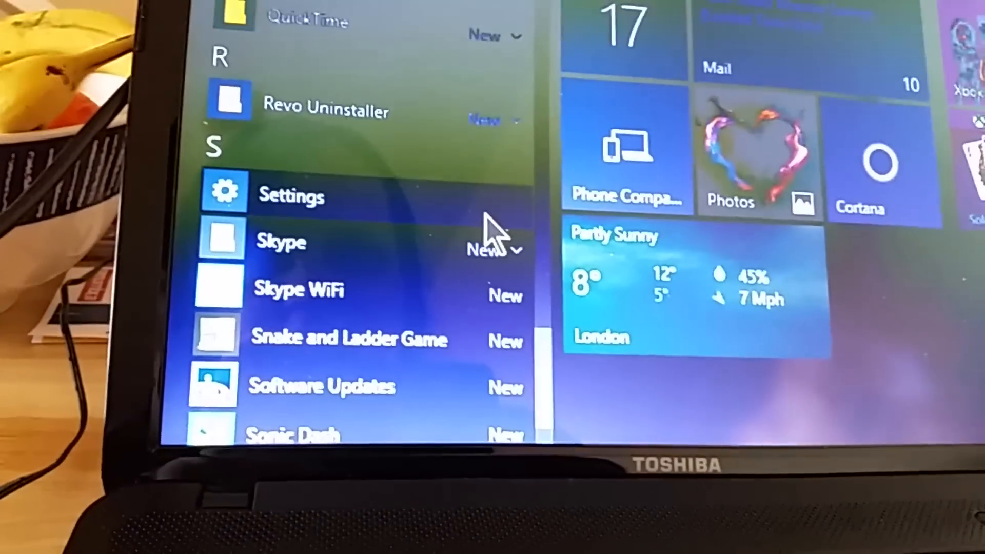
Scroll past SumatraPDF, TOSHIBA and Twitter to the Windows folders, WordSearch and the X heading
scroll(down, 3)
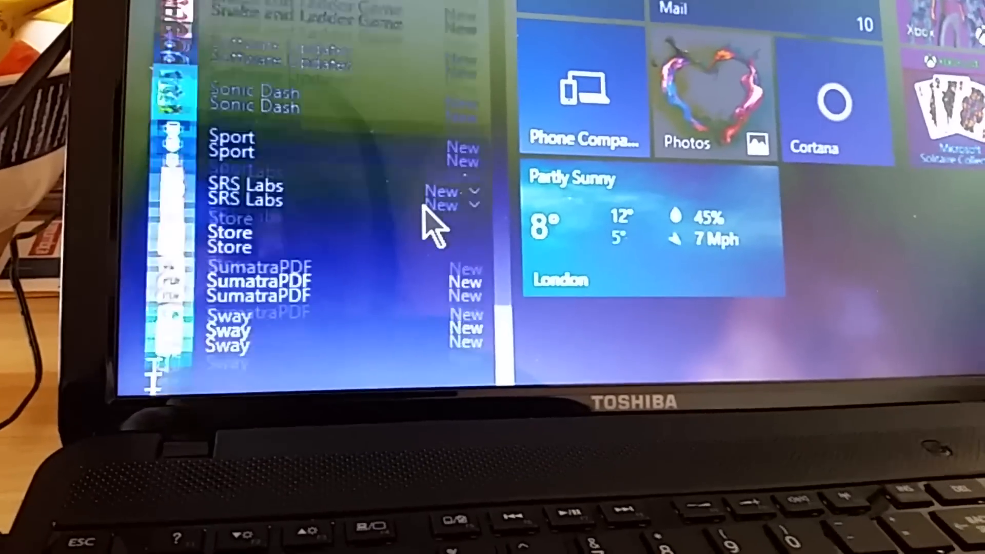
scroll(down, 3)
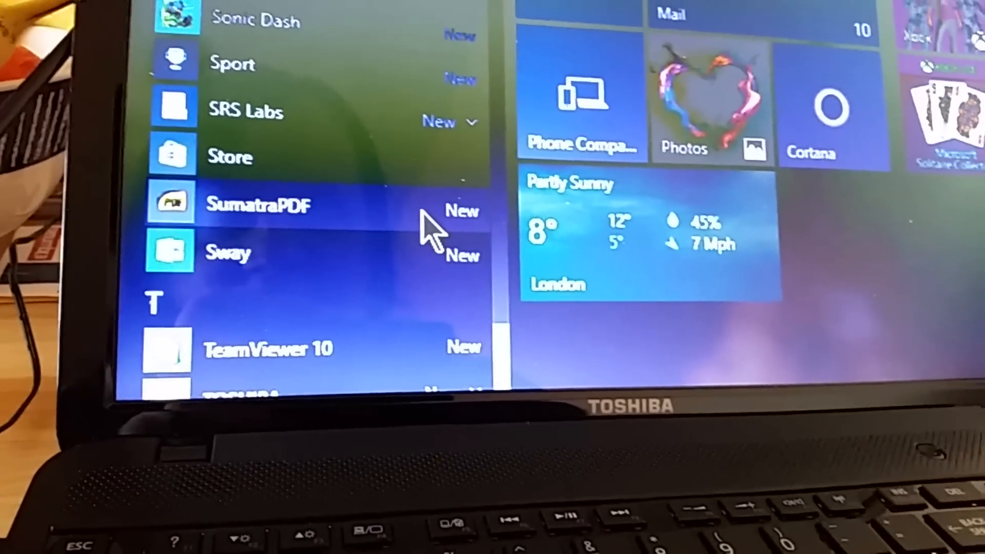
scroll(down, 3)
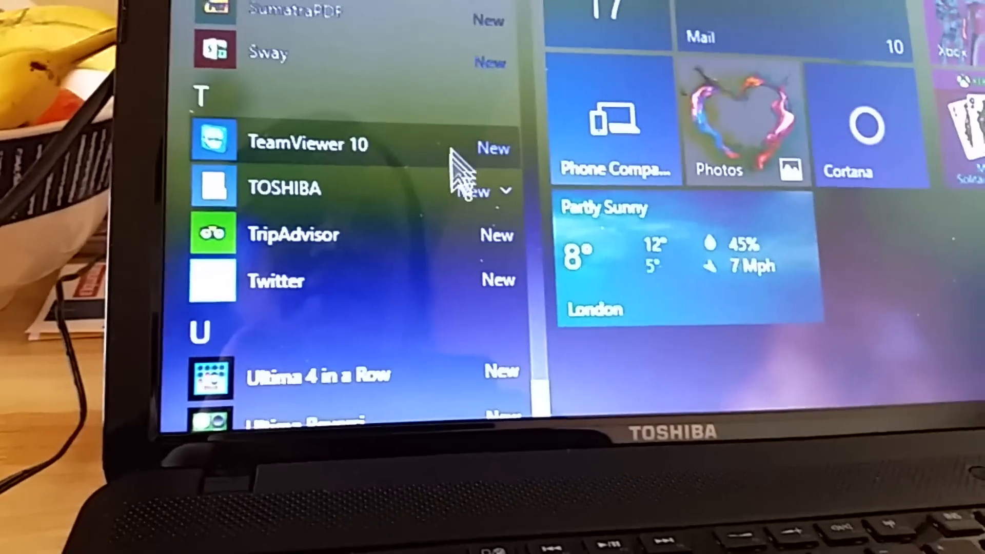
click(283, 188)
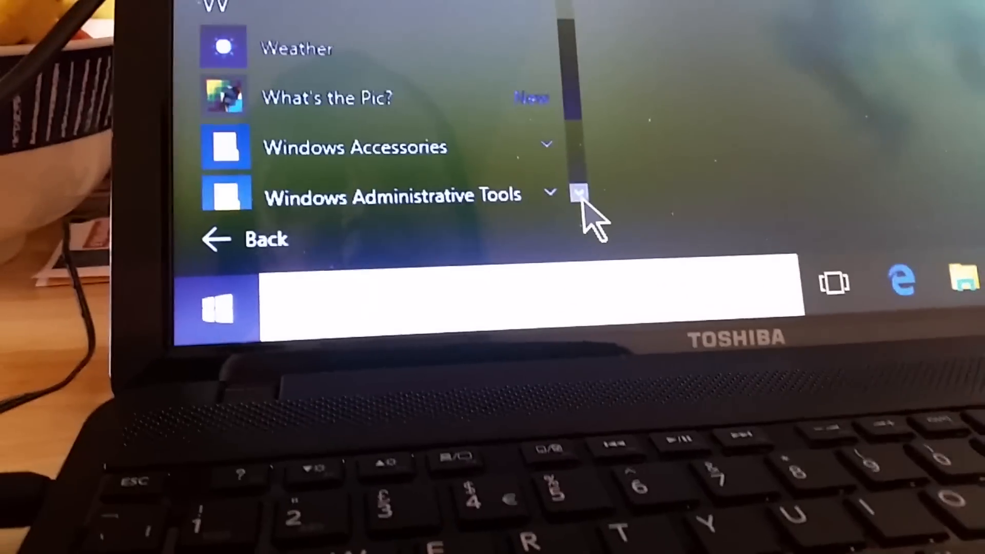
scroll(down, 3)
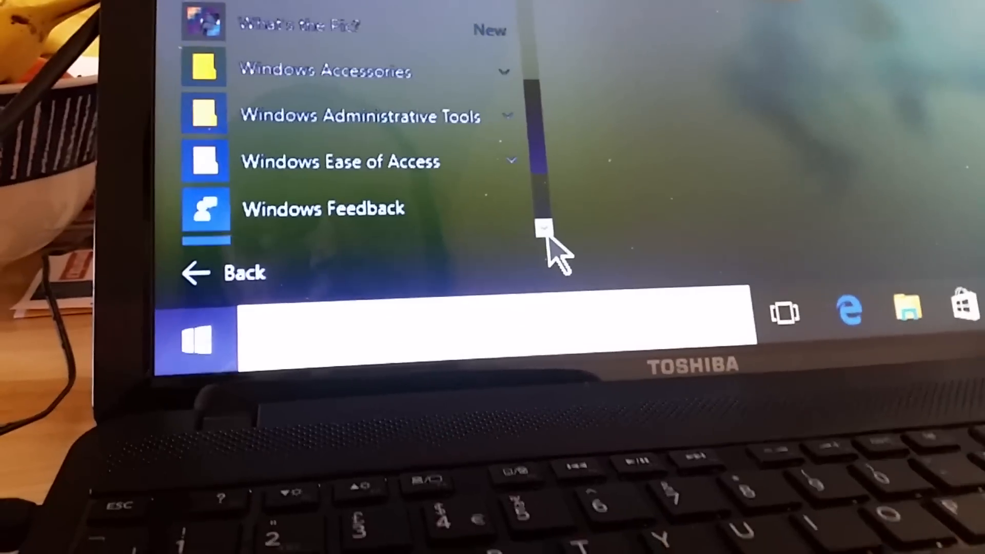
scroll(down, 3)
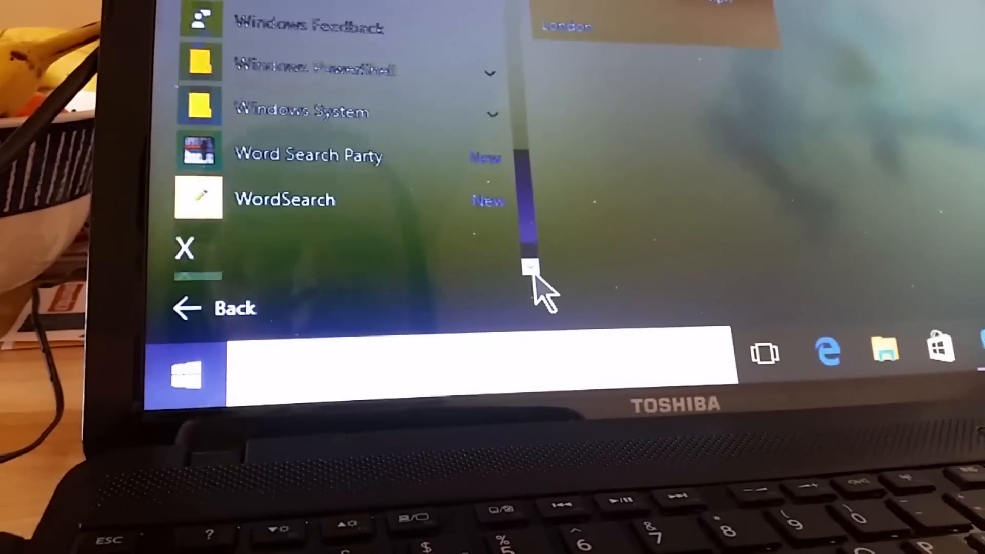